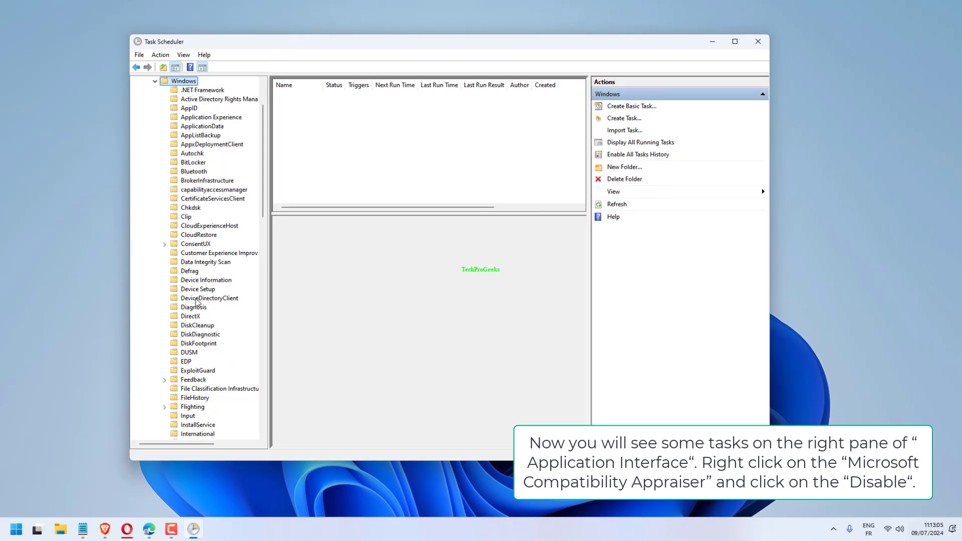
Open the Application Experience folder to list tasks such as Microsoft Compatibility Appraiser.
left_click(210, 118)
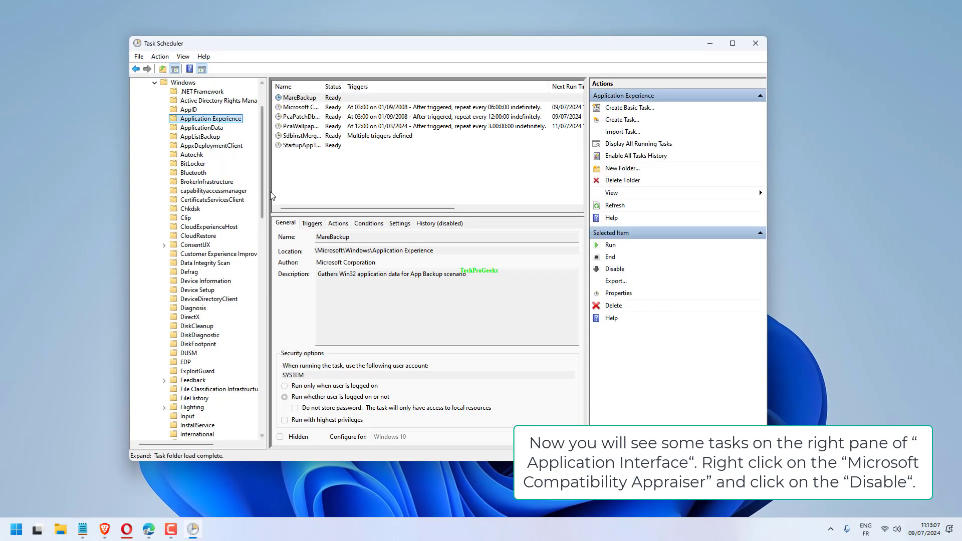
left_click(315, 107)
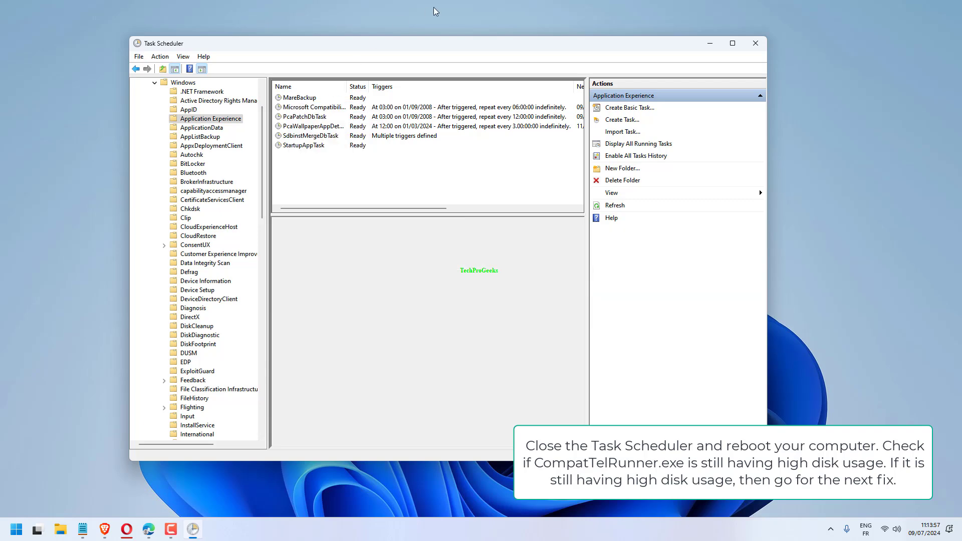
Close the Task Scheduler window.
left_click(755, 43)
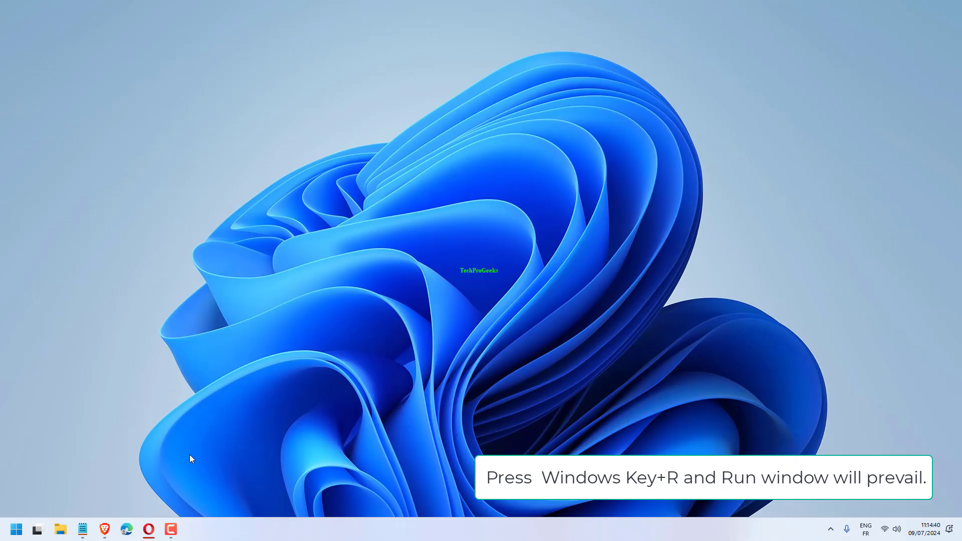
Search Local Disk (C:) for 'CompatTelRunner' and select the matching WinSxS folder.
key("win+r")
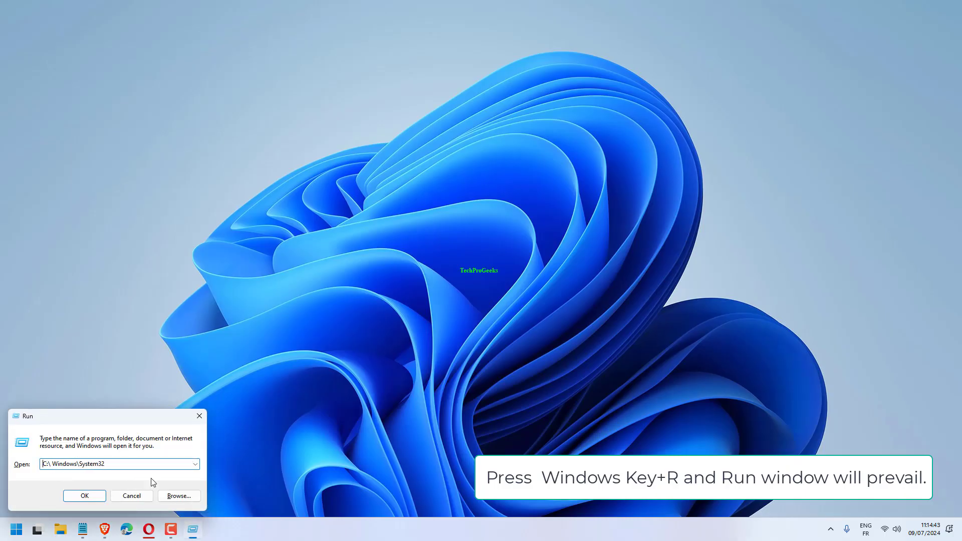
left_click(84, 495)
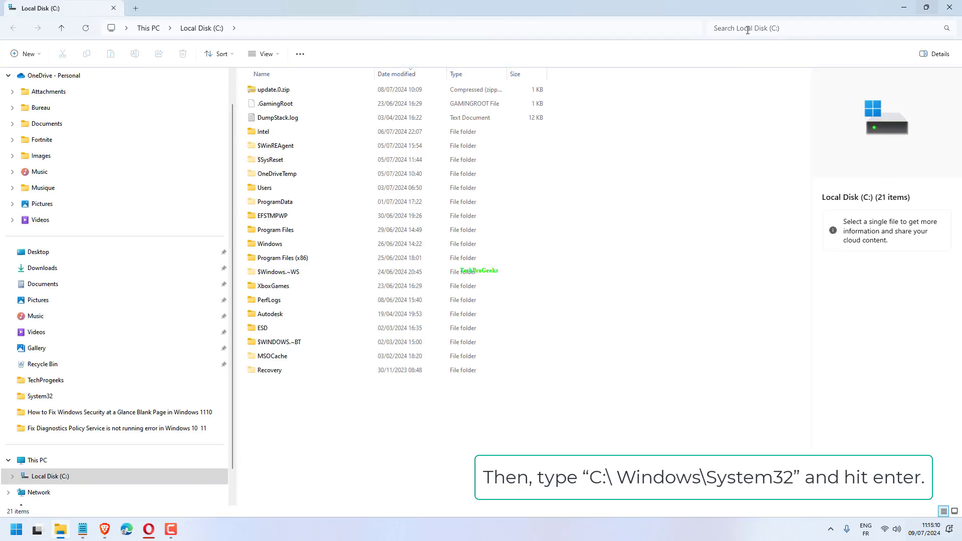
type("CompatTelRunner")
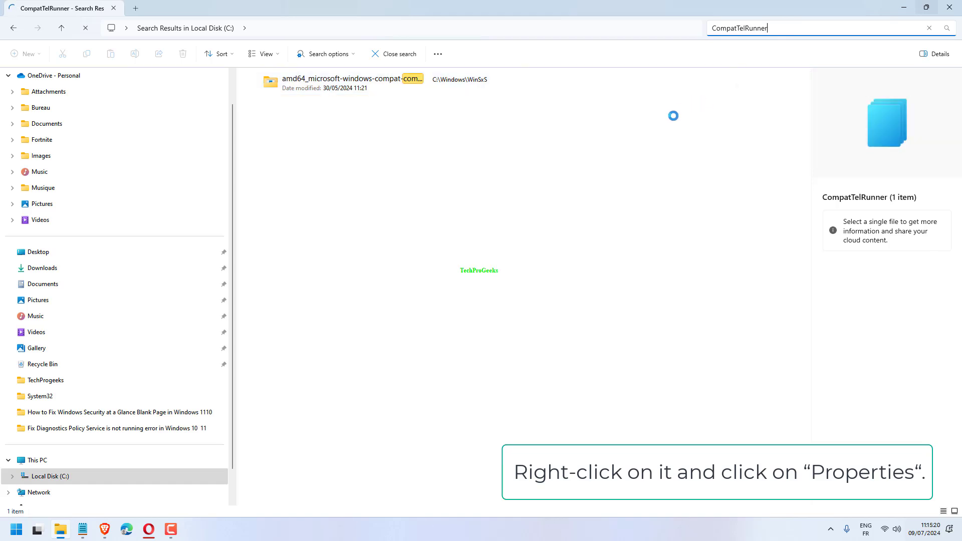
left_click(350, 78)
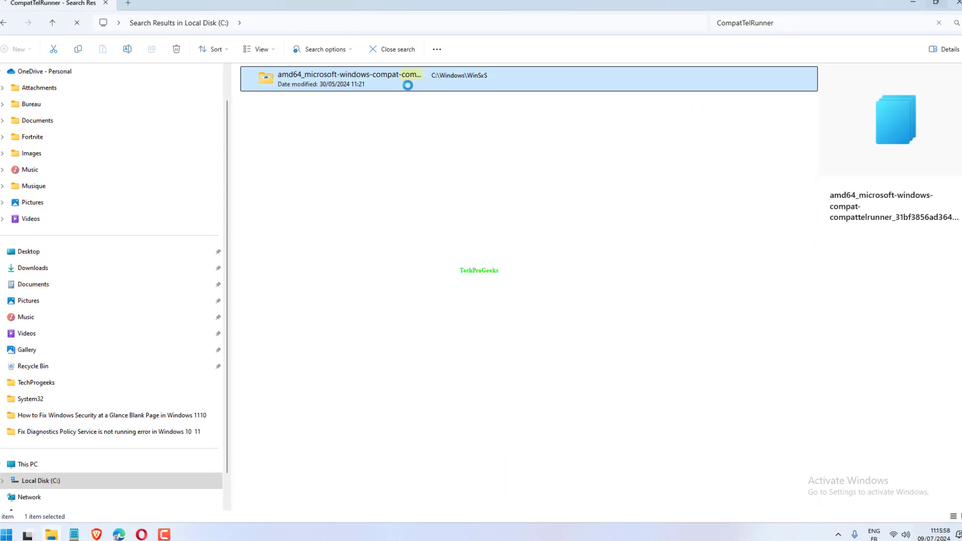
Open the compattelrunner folder's Properties and its Advanced security settings.
right_click(348, 79)
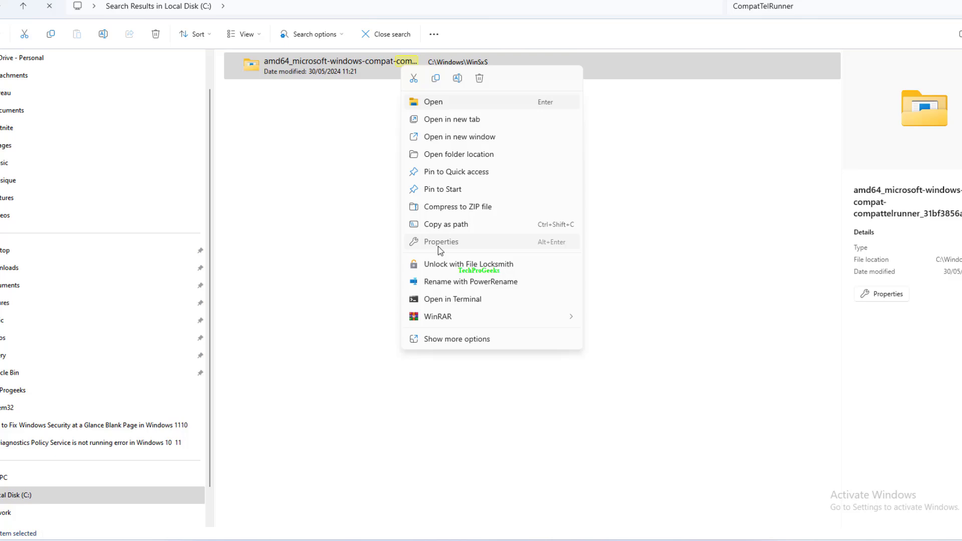
left_click(441, 241)
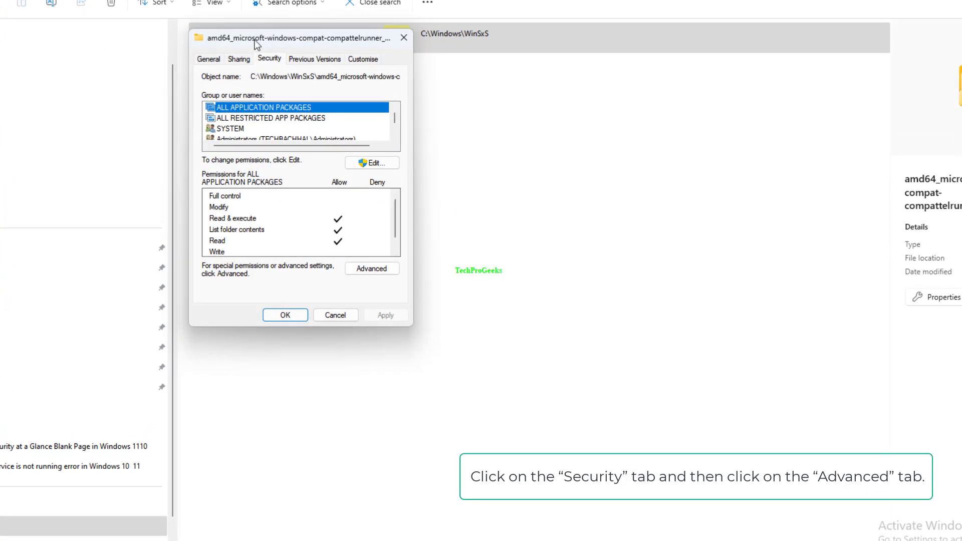
left_click(371, 268)
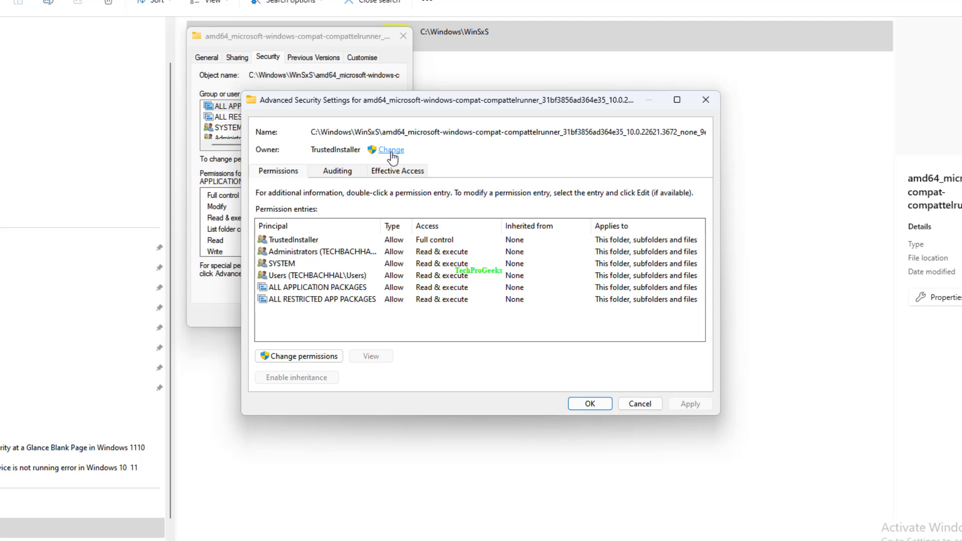
Replace TrustedInstaller with your own user account as the compattelrunner folder's owner.
left_click(391, 149)
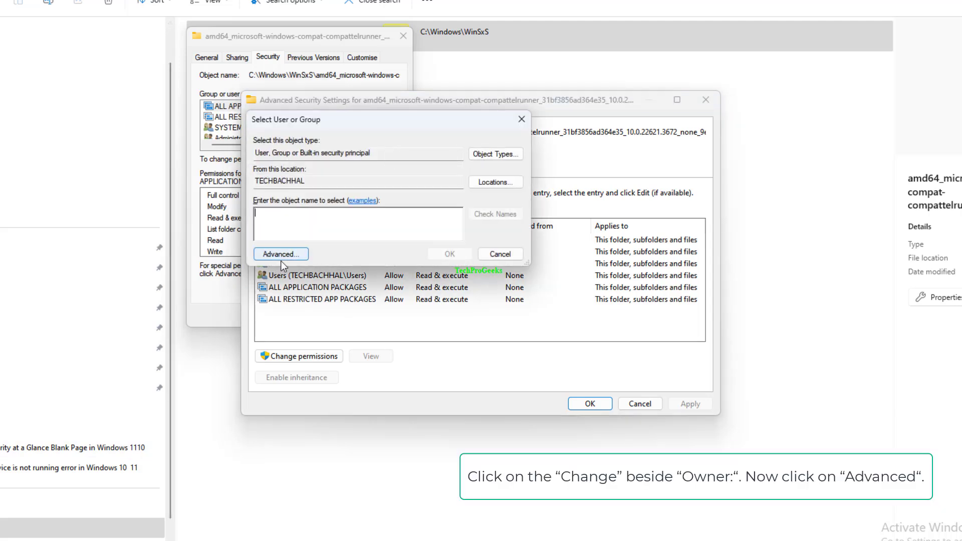
left_click(280, 254)
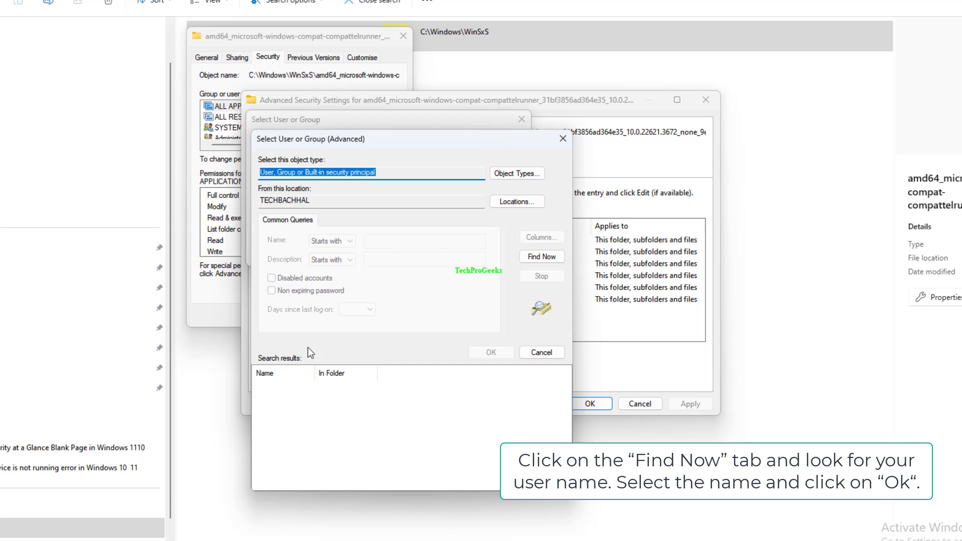
left_click(541, 257)
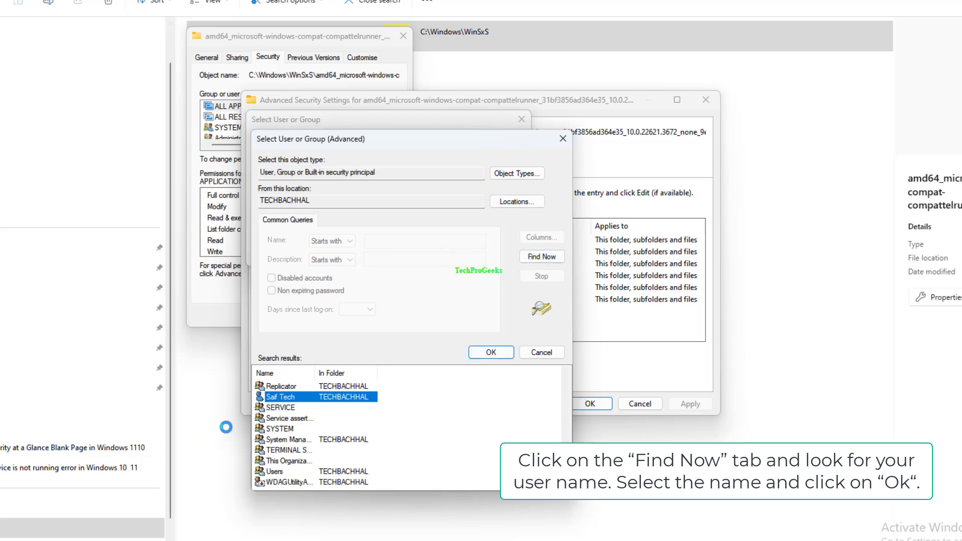
left_click(489, 352)
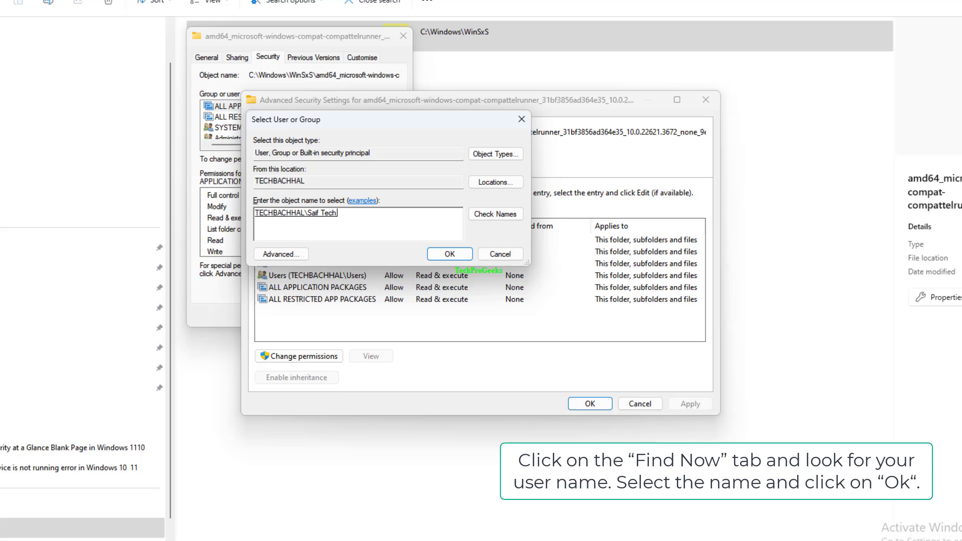
left_click(449, 254)
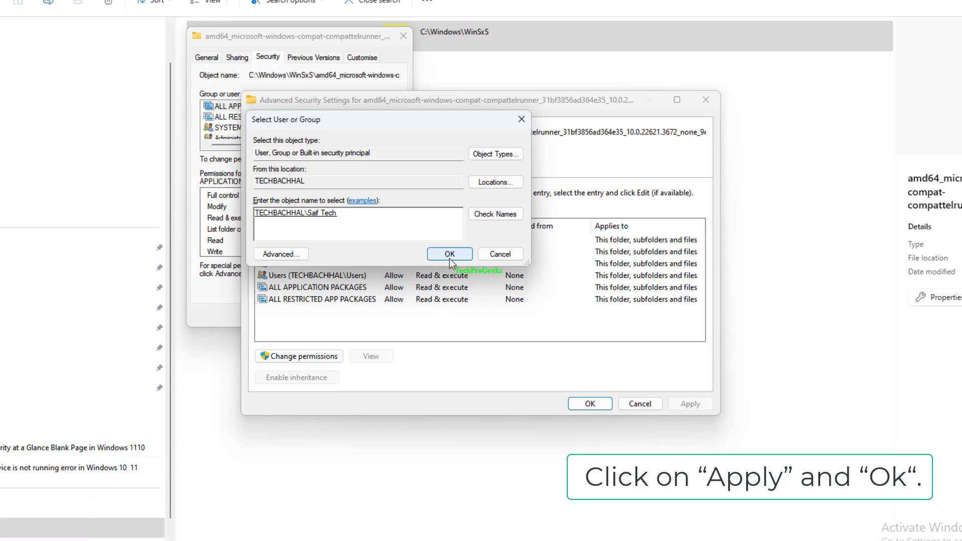
left_click(449, 254)
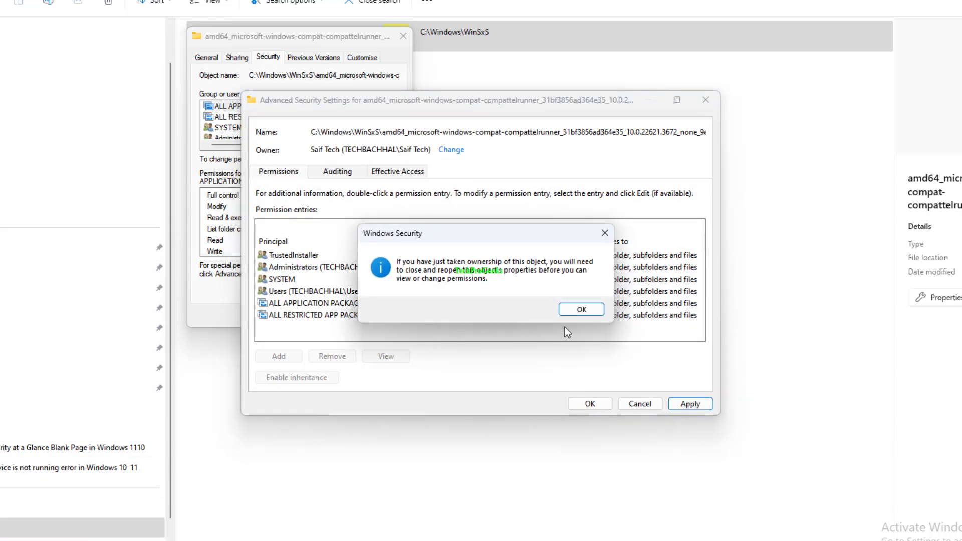
left_click(580, 309)
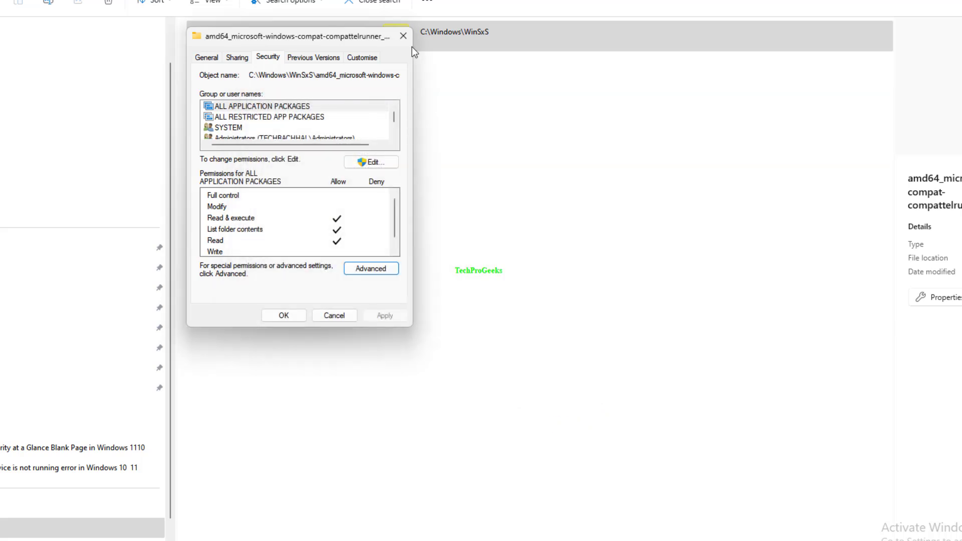
Reopen the folder's Properties, review your user's Security permissions, then close everything.
left_click(401, 35)
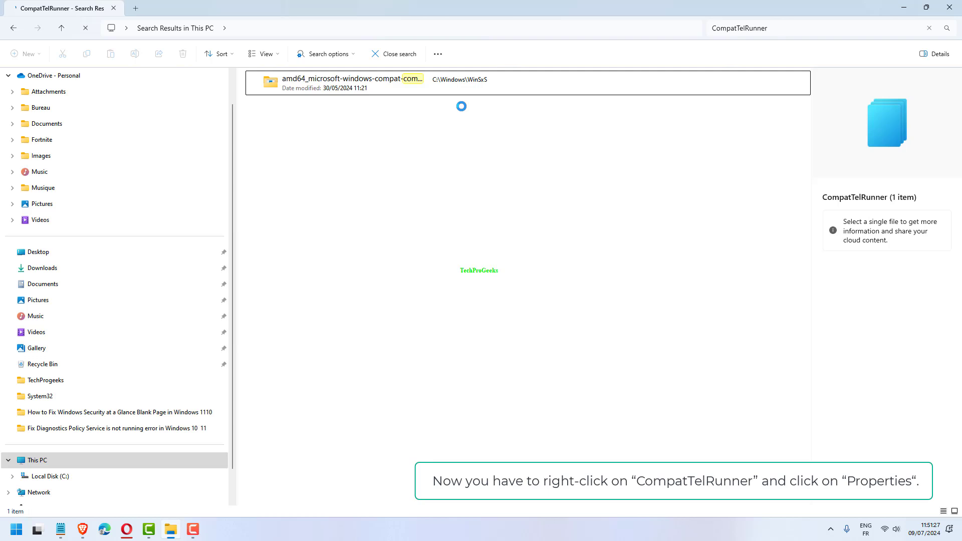
right_click(467, 92)
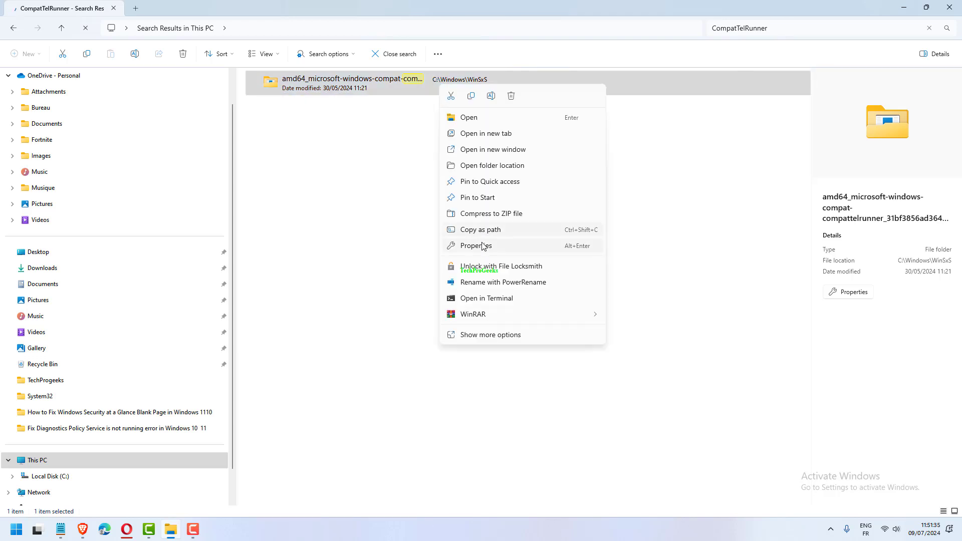
left_click(476, 246)
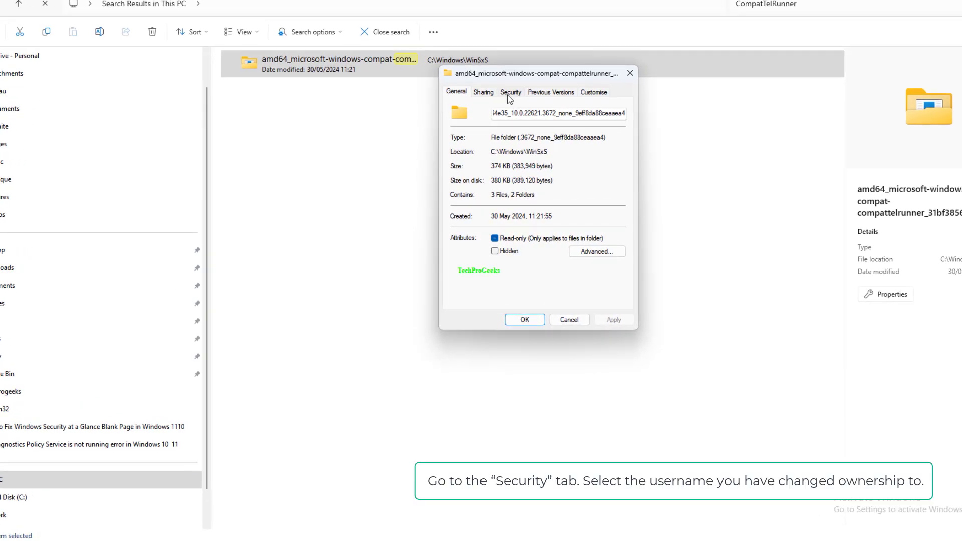
left_click(511, 92)
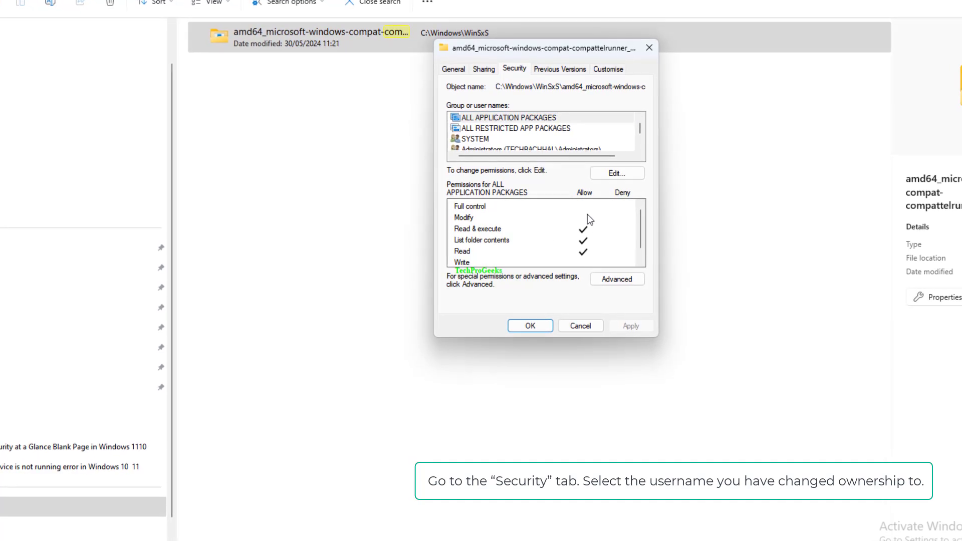
left_click(616, 173)
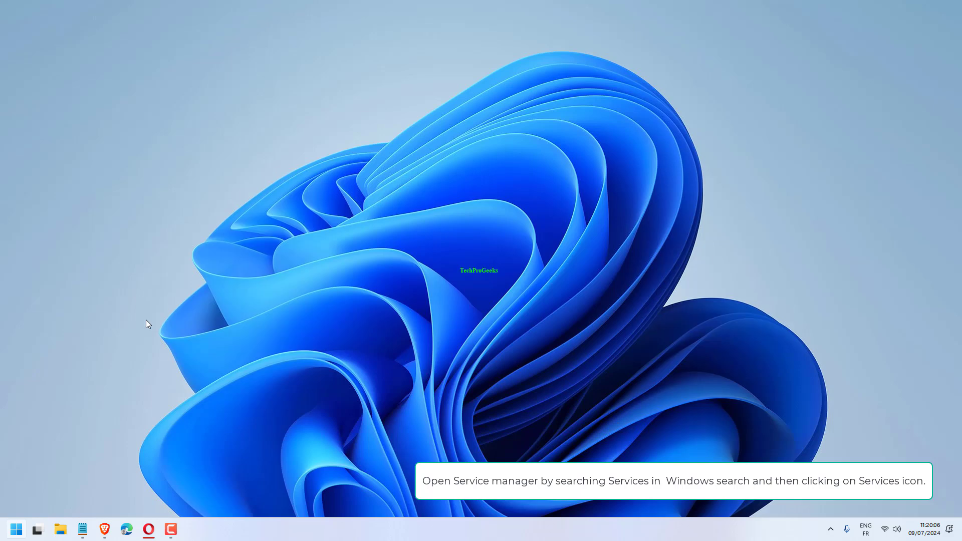
Enter 'Services' in Windows Search.
type("Services")
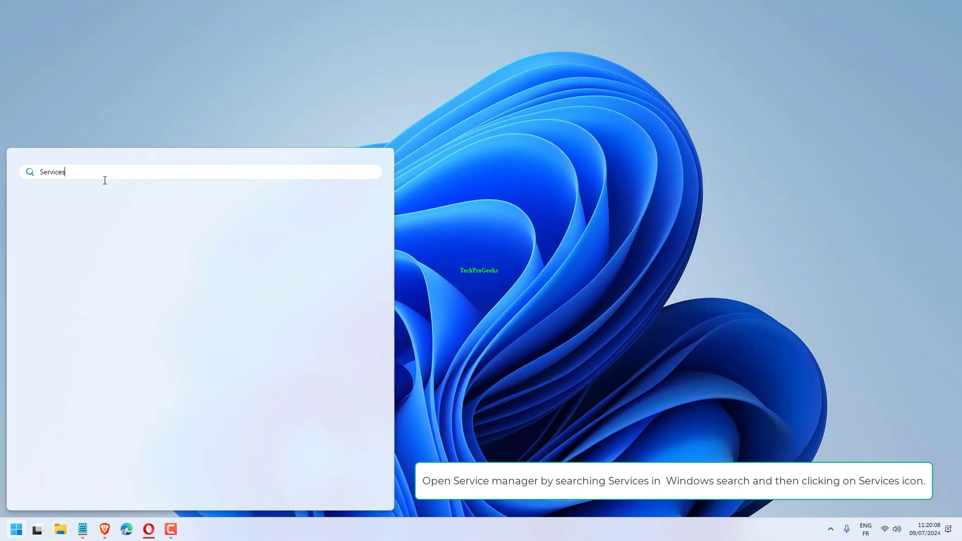
mouse_move(89, 219)
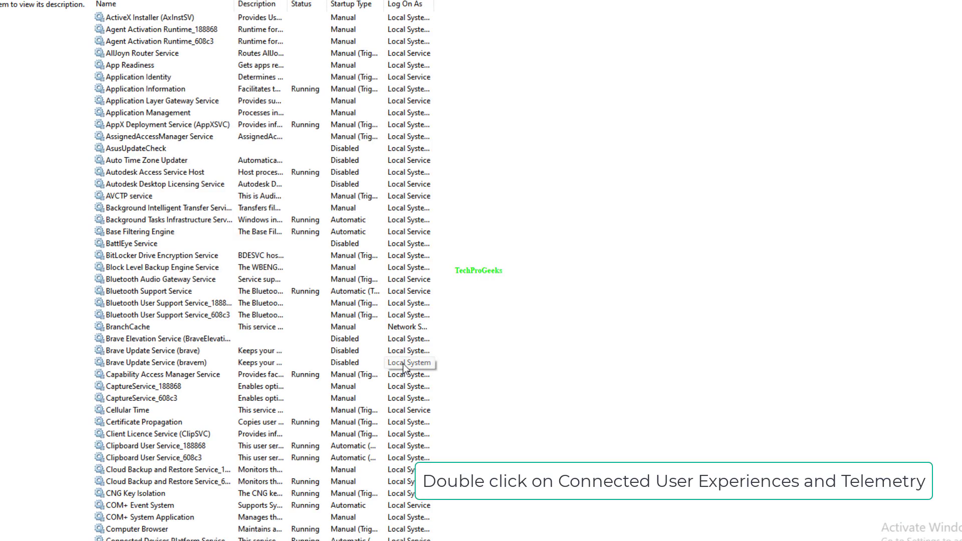
Save the Startup type change for Connected User Experiences and Telemetry.
scroll("down", 3)
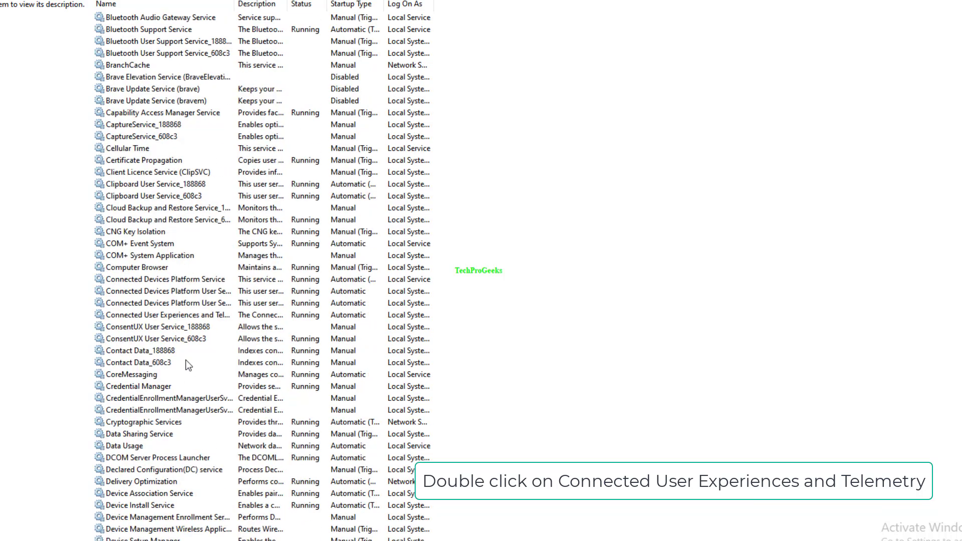
double_click(166, 315)
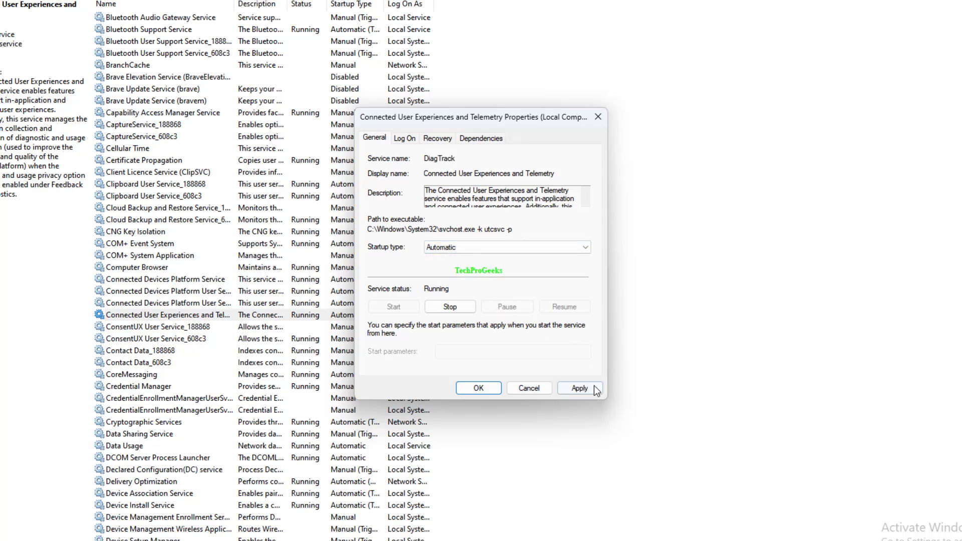
left_click(478, 388)
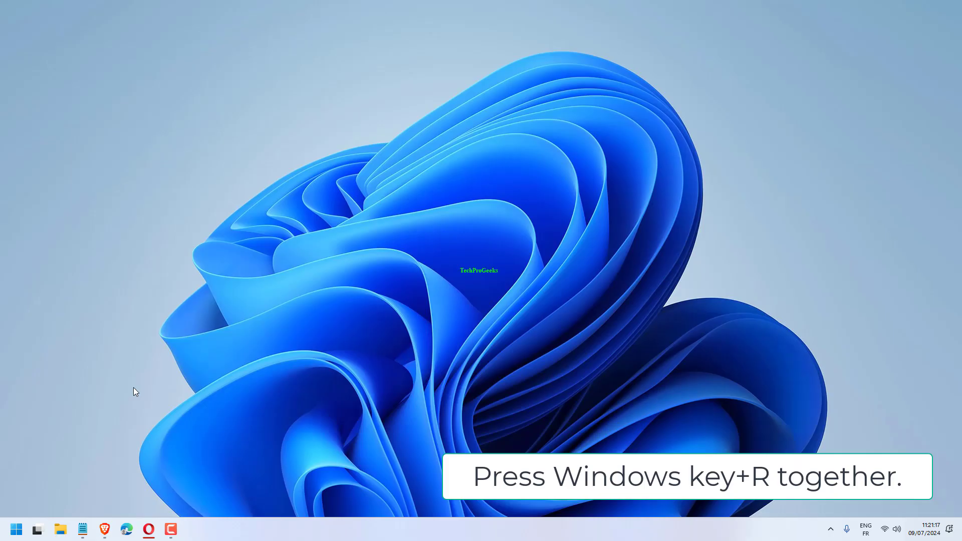
Launch an elevated Command Prompt from the Run dialog.
key("Win+r")
type("c")
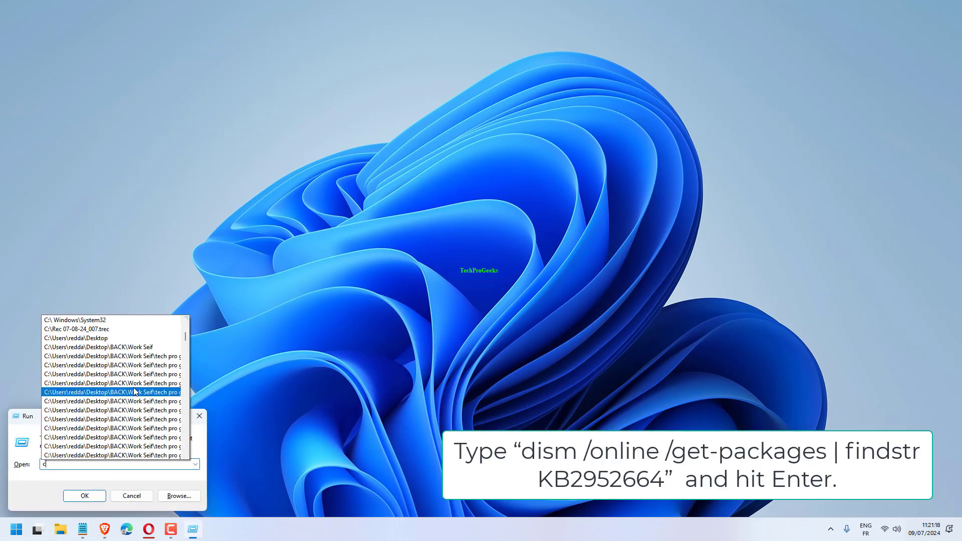
type("md")
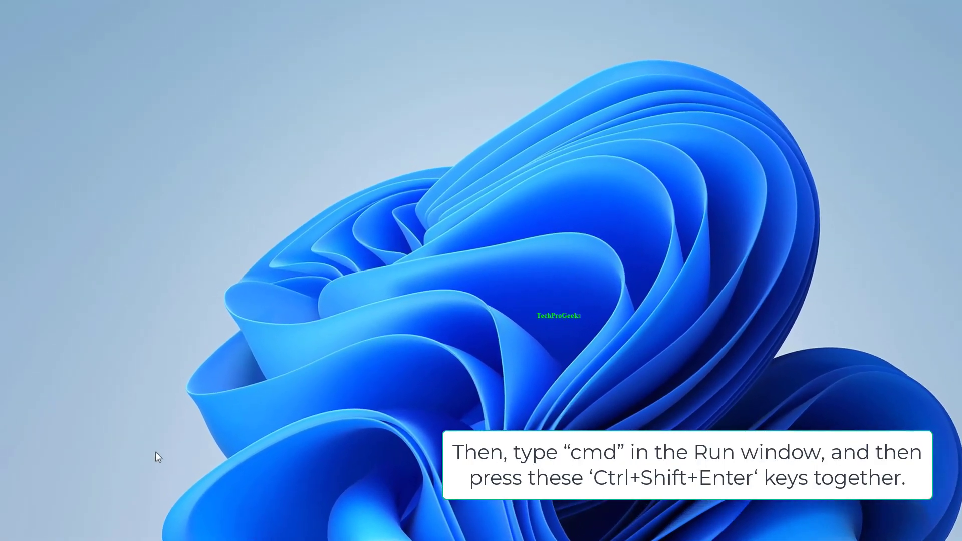
key("ctrl+shift+enter")
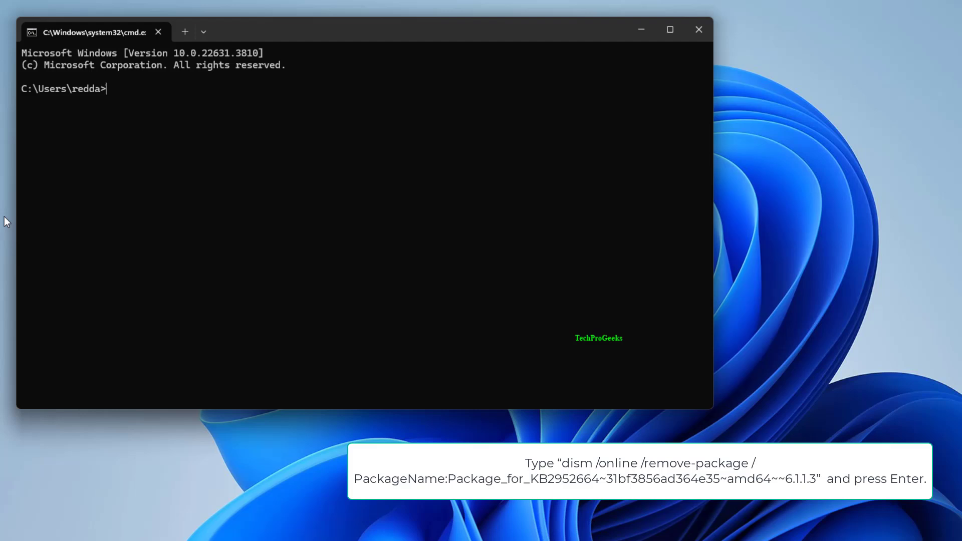
Look up the KB2952664 package with DISM and run its removal command.
type("dism /online /get-packages | findstr KB2952664")
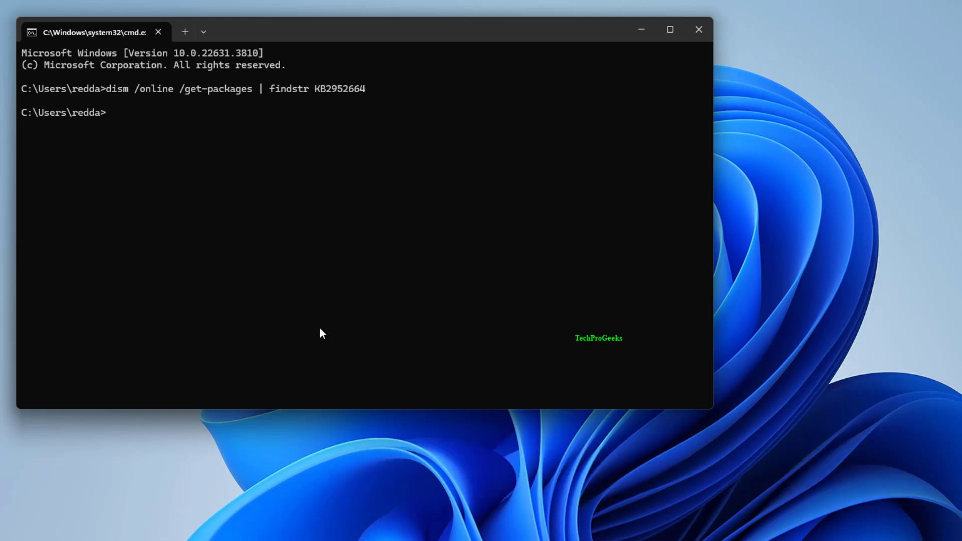
mouse_move(257, 367)
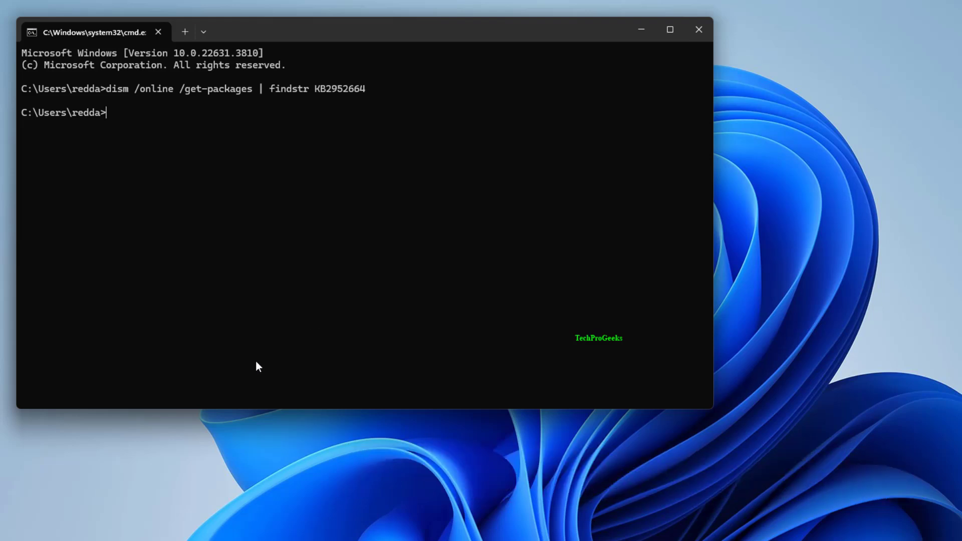
type("dism /online /remove-package /PackageName:Package_for_KB2952664~31bf3856ad364e35~amd64~~6.1.1.3")
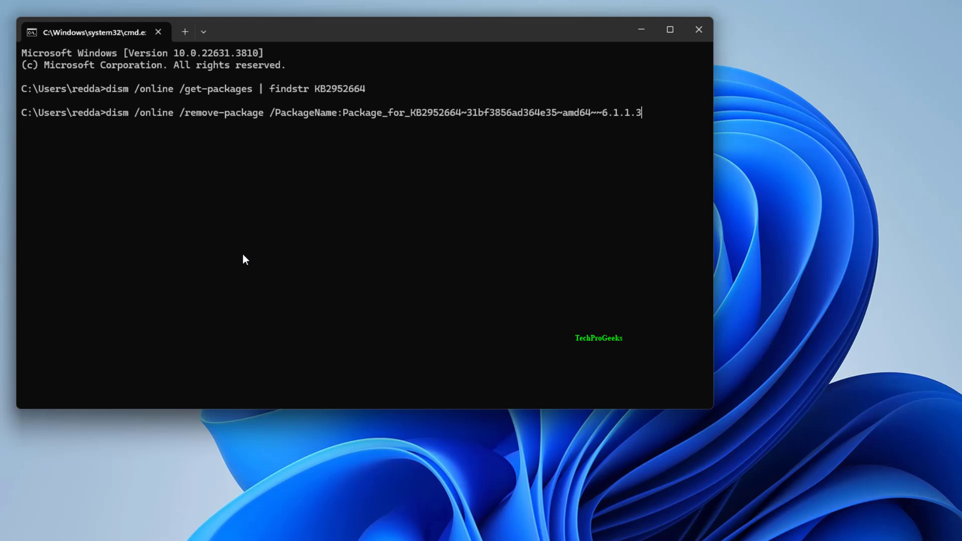
key("enter")
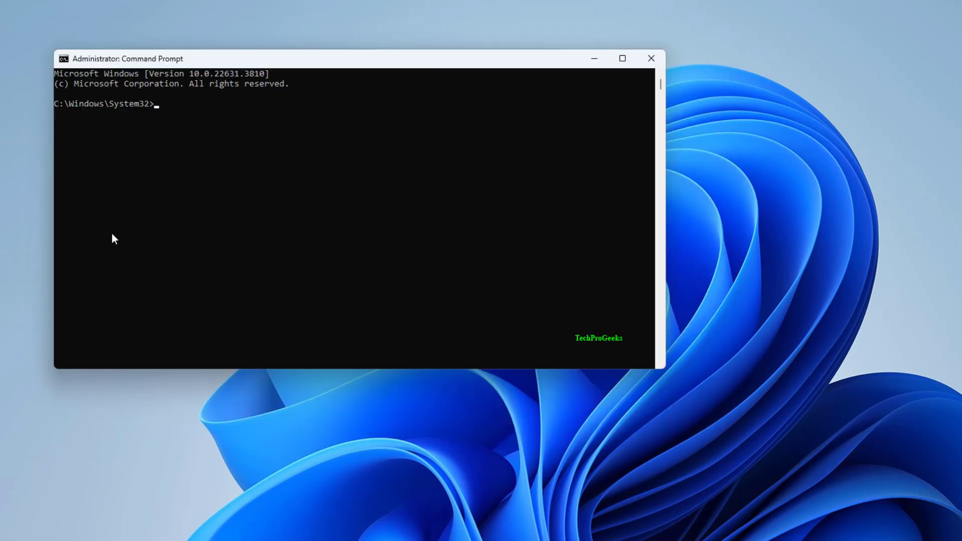
Run Get-HotFix -id KB2952664 to check whether the KB2952664 update remains installed.
type("Get-HotFix -id KB2952664")
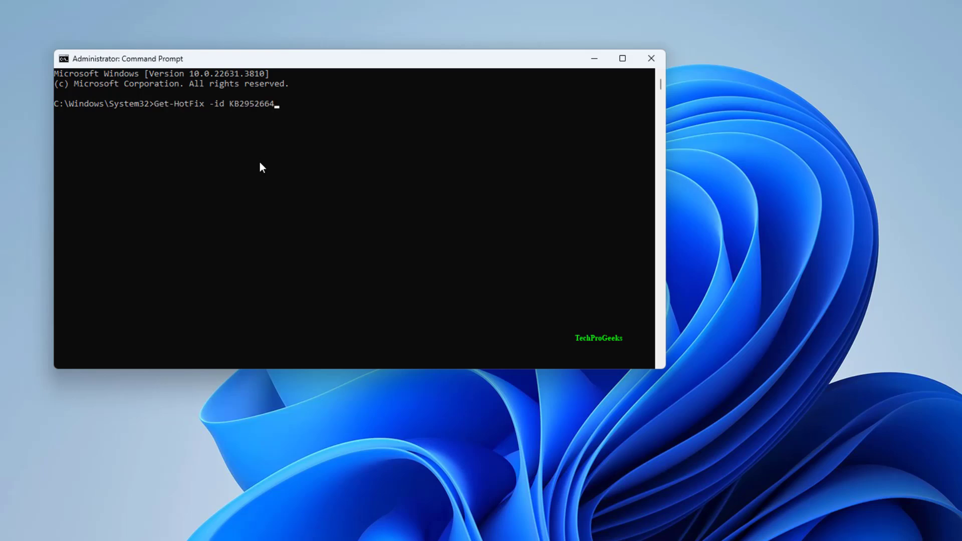
key("enter")
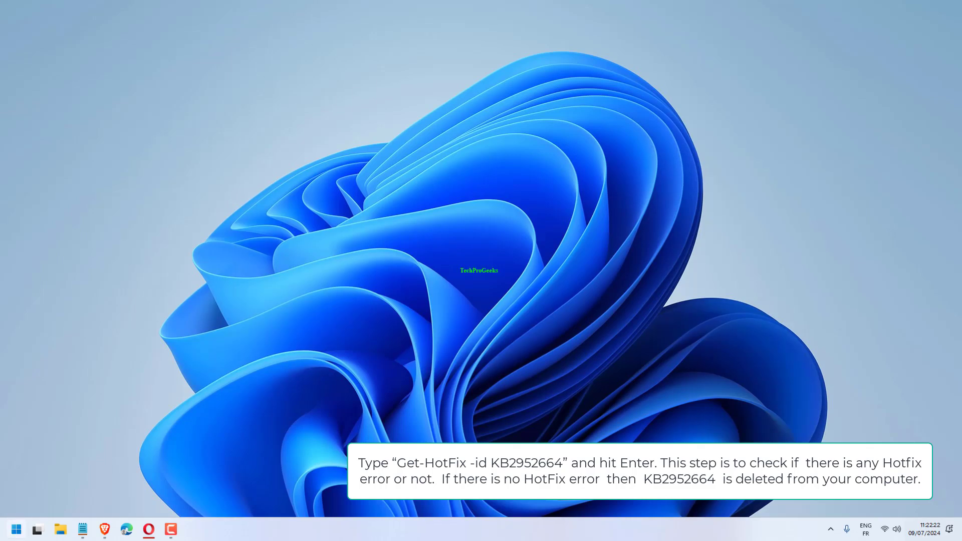
Show the Start menu's Sleep, Shut down and Restart power options.
left_click(16, 530)
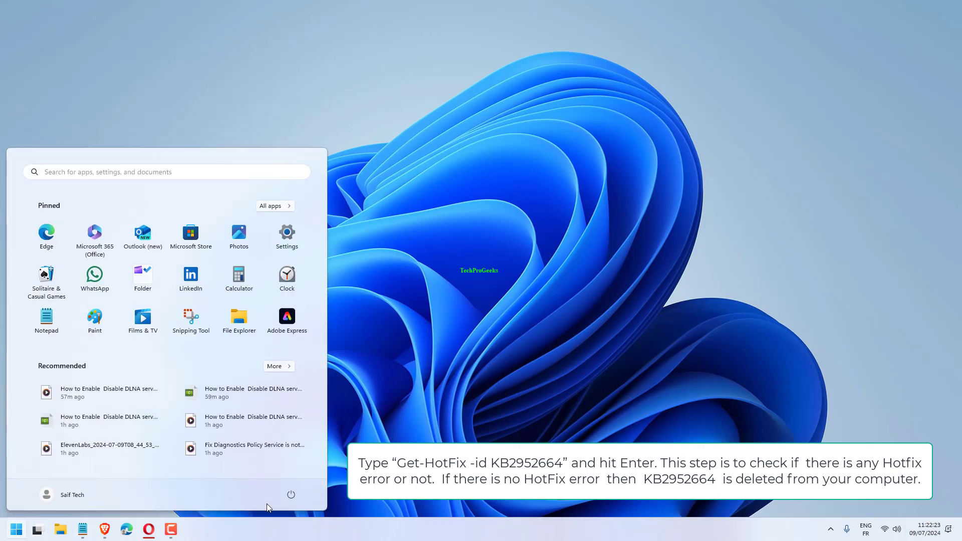
left_click(290, 494)
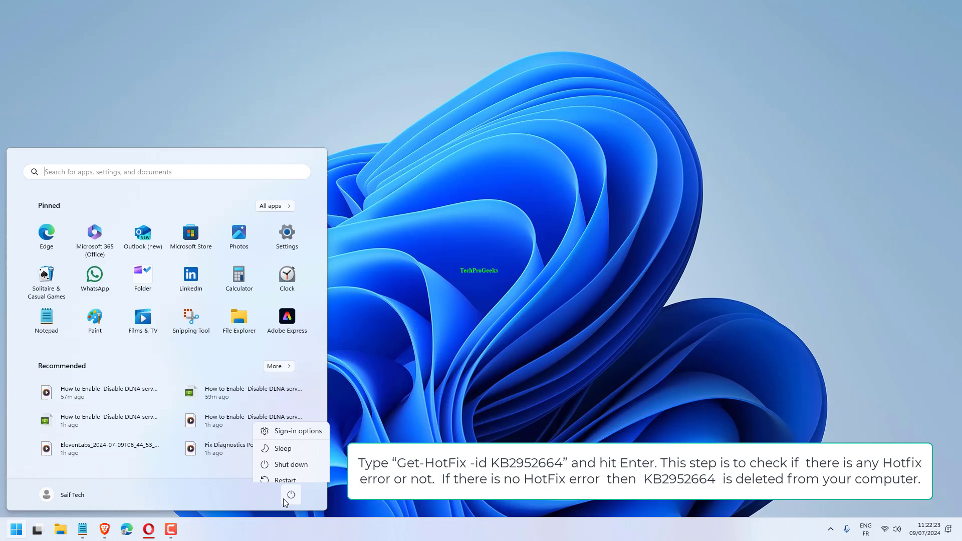